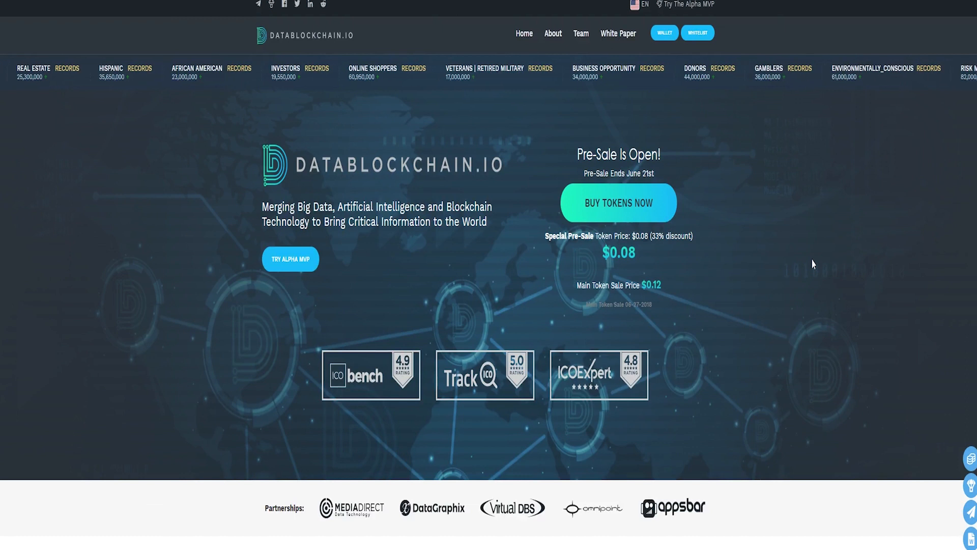
# Scroll down the homepage past the hero and partnerships to the Welcome intro video.
pyautogui.scroll(-3)
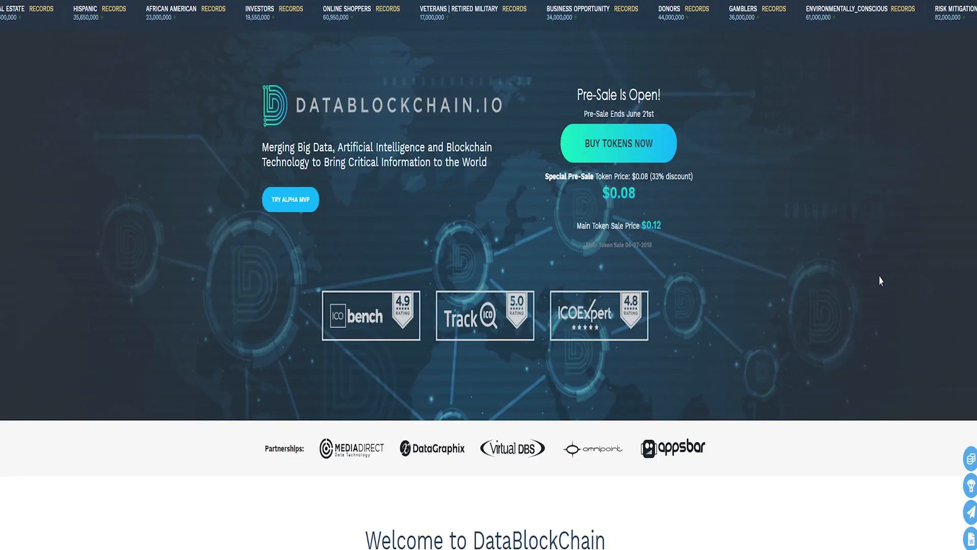
pyautogui.scroll(-3)
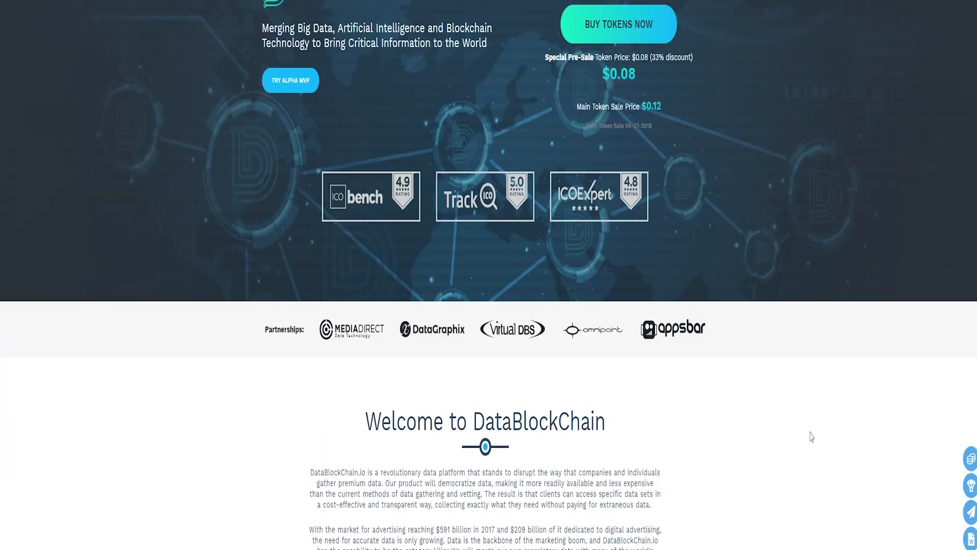
pyautogui.scroll(-3)
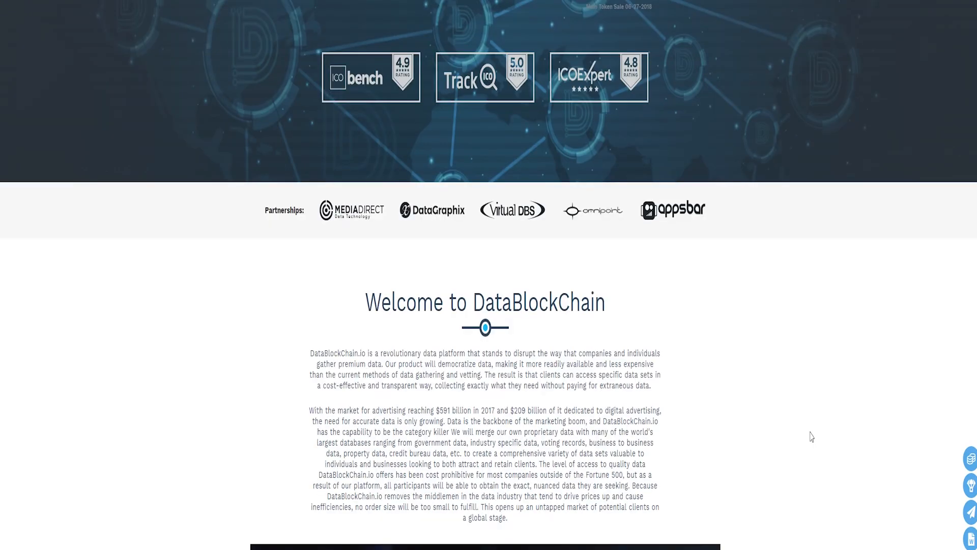
pyautogui.scroll(-3)
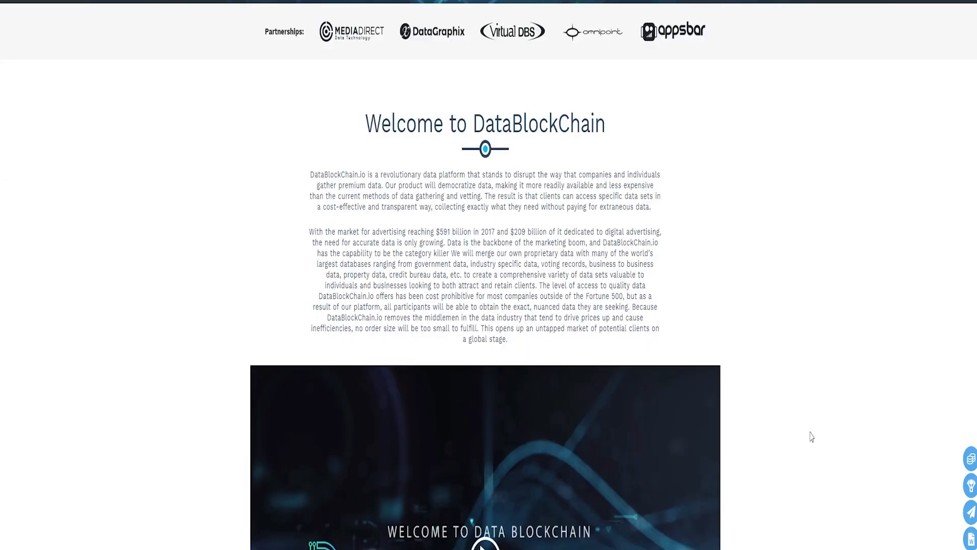
pyautogui.scroll(-3)
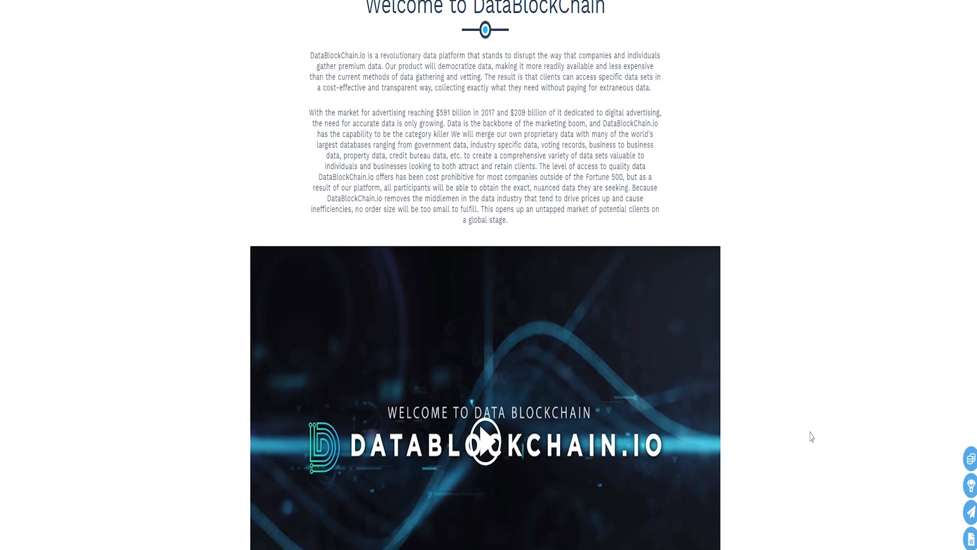
pyautogui.scroll(-3)
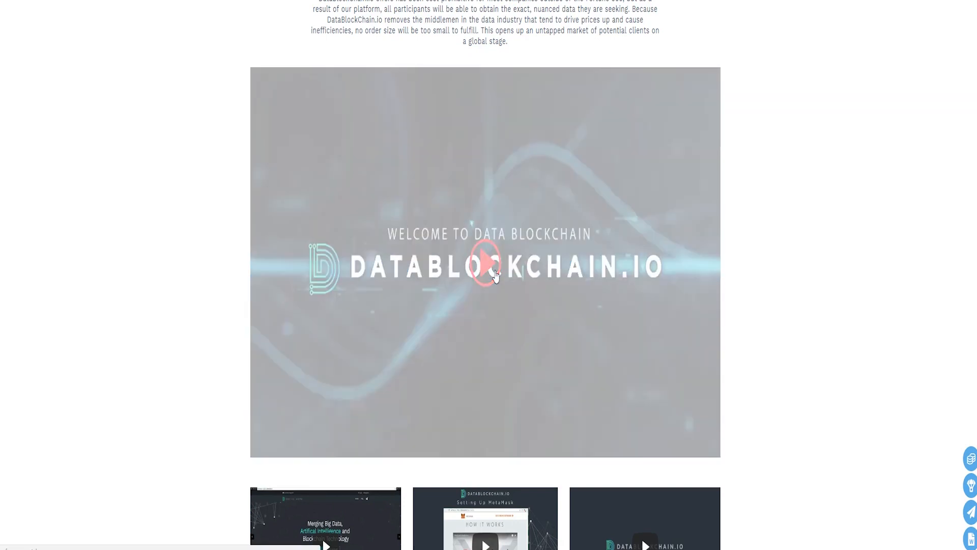
# Play the embedded Welcome to DataBlockChain video and let it run to the end.
pyautogui.click(484, 268)
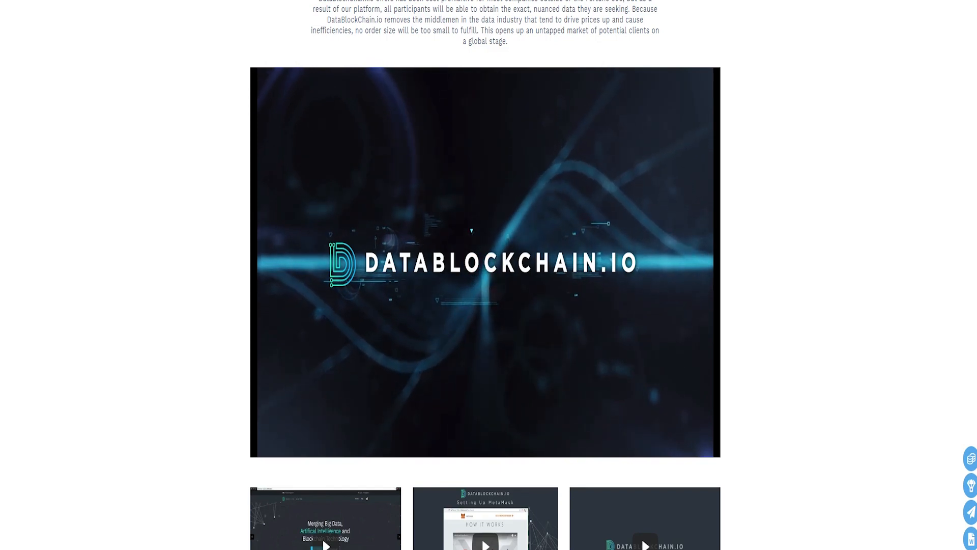
# Scroll past the Problem and Solution sections to the Documents one pager and white paper buttons.
pyautogui.click(484, 263)
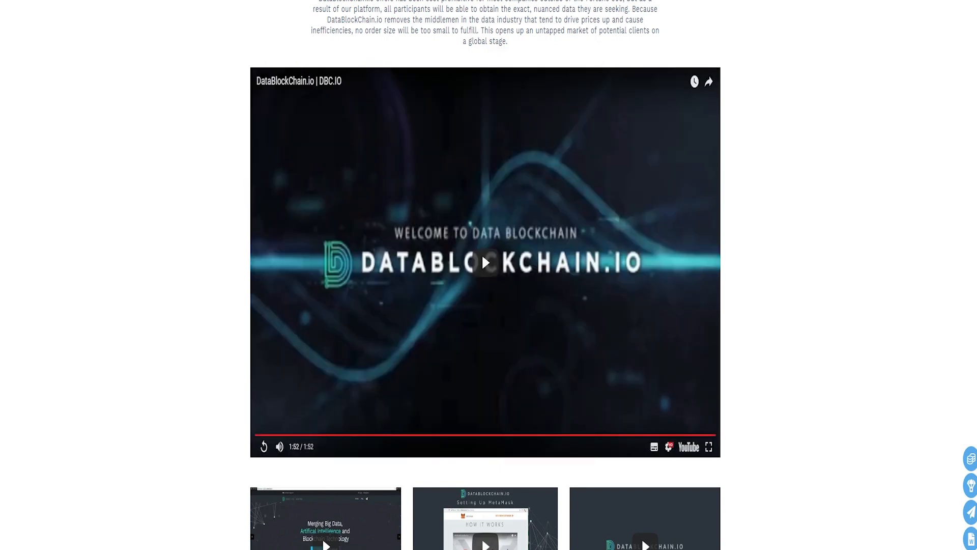
pyautogui.scroll(-3)
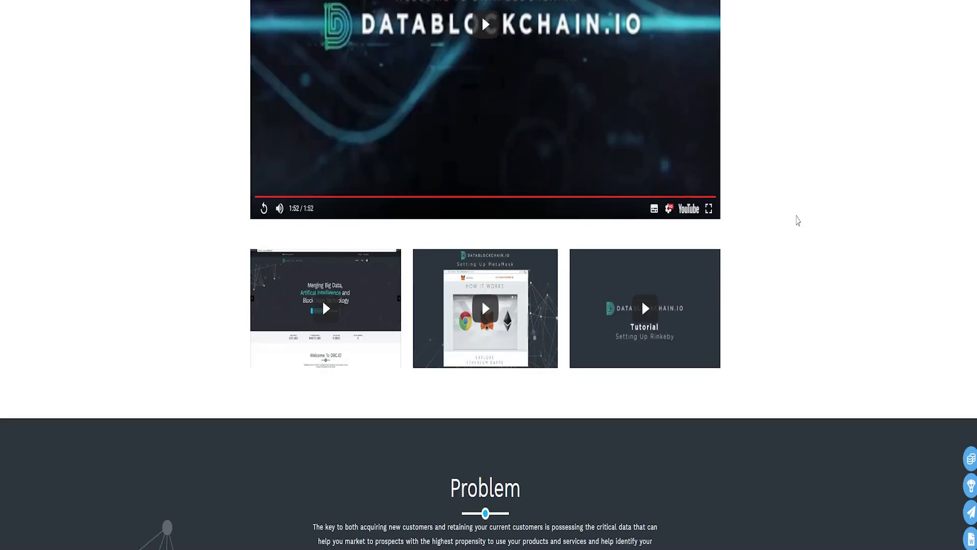
pyautogui.scroll(-3)
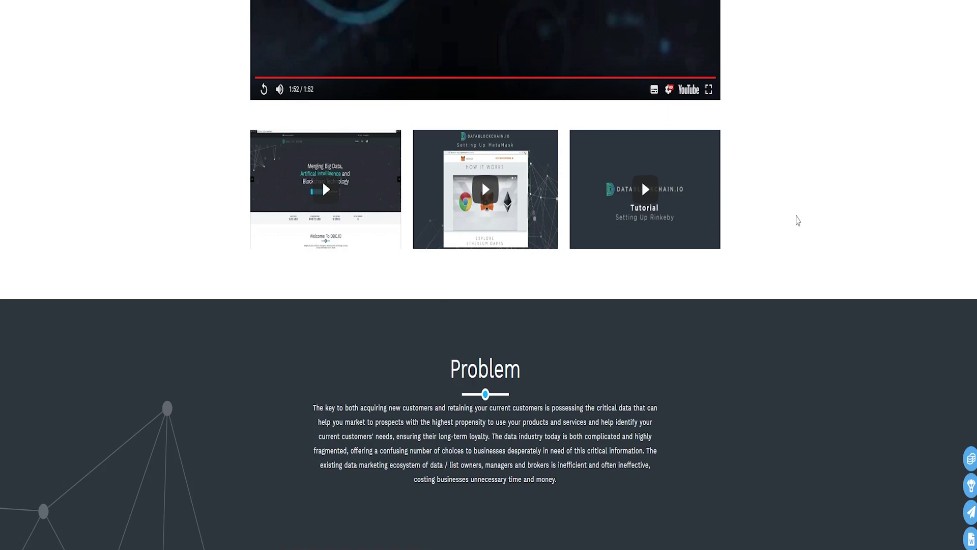
pyautogui.scroll(-3)
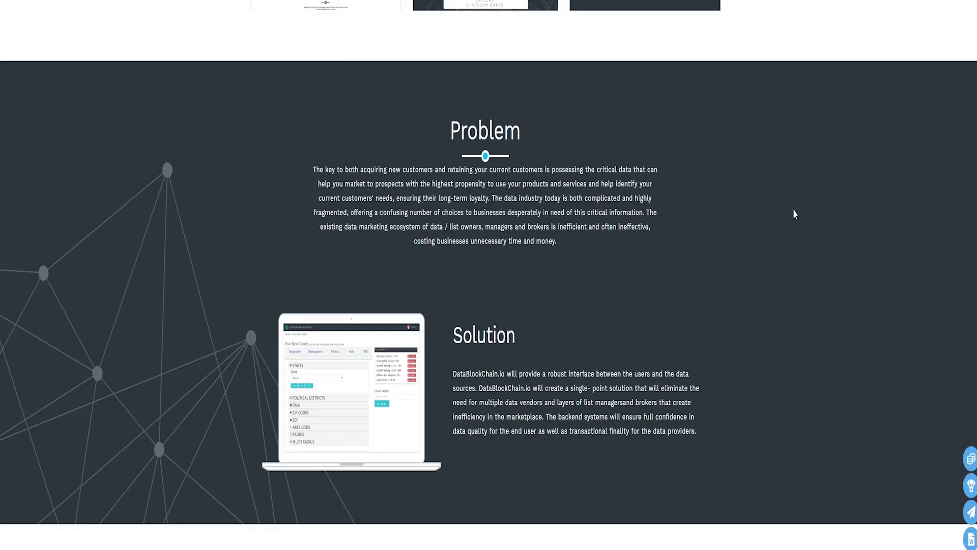
pyautogui.scroll(-3)
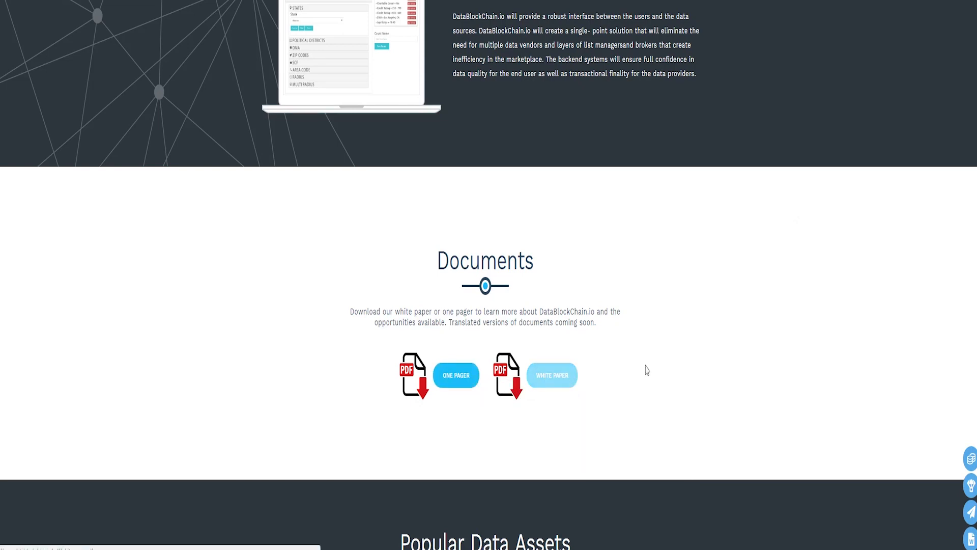
pyautogui.scroll(-3)
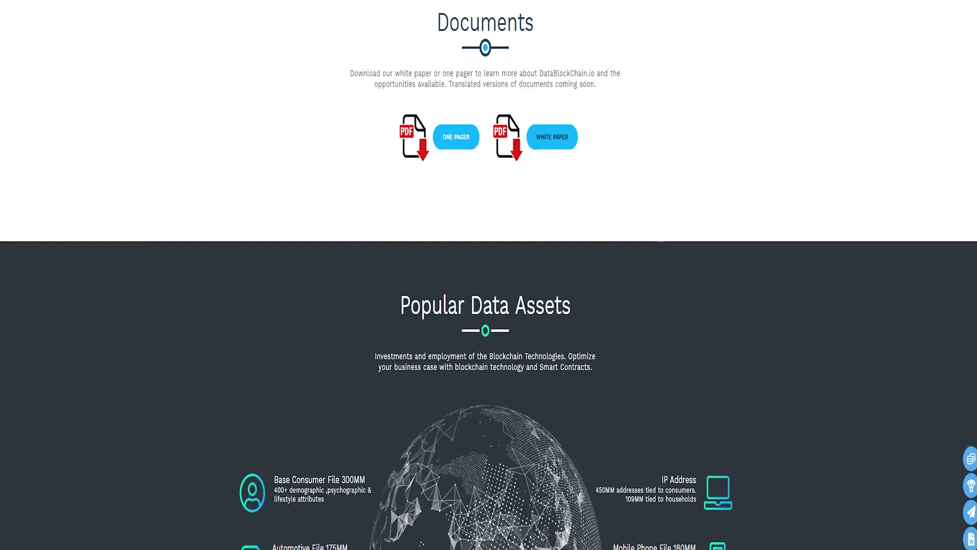
# Open the one pager document in the browser PDF viewer and read down its opening pages.
pyautogui.click(456, 136)
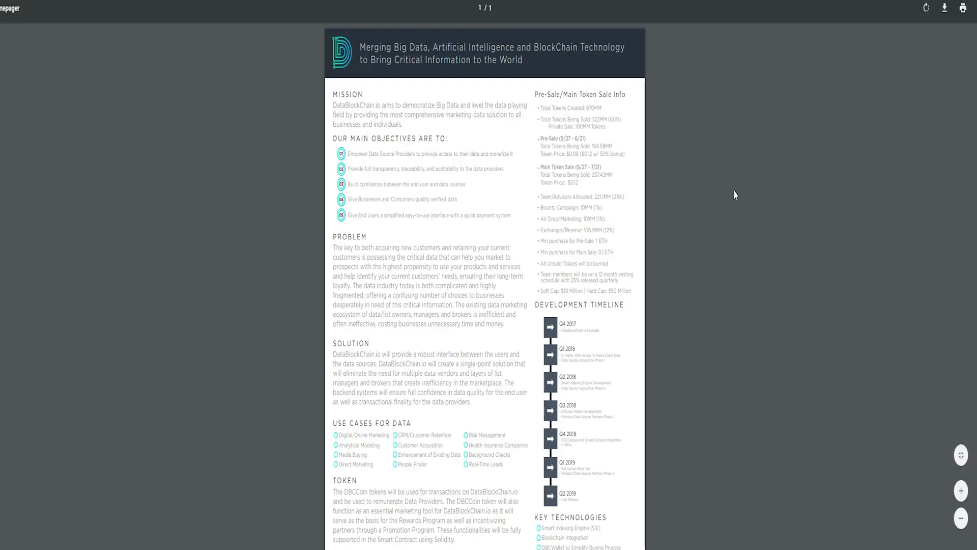
pyautogui.scroll(-3)
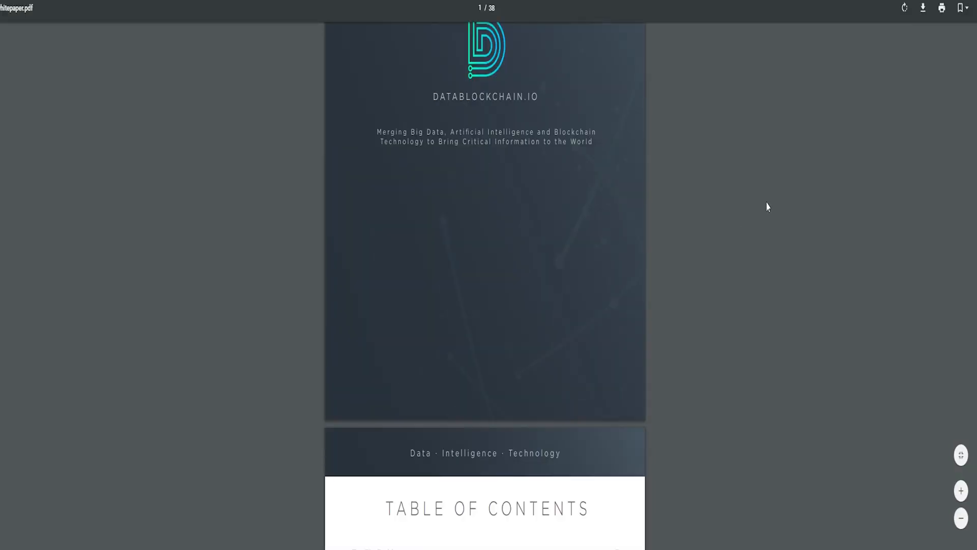
pyautogui.scroll(-3)
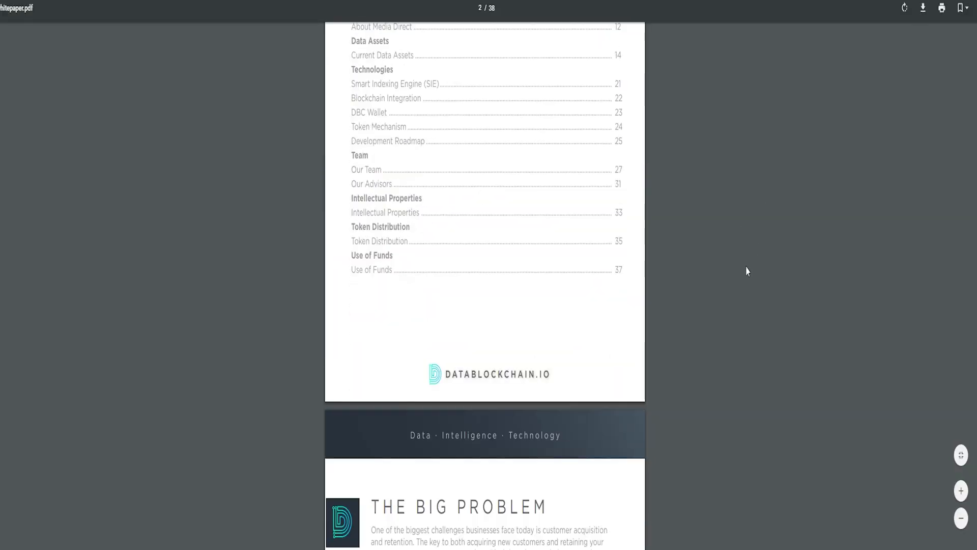
pyautogui.scroll(-3)
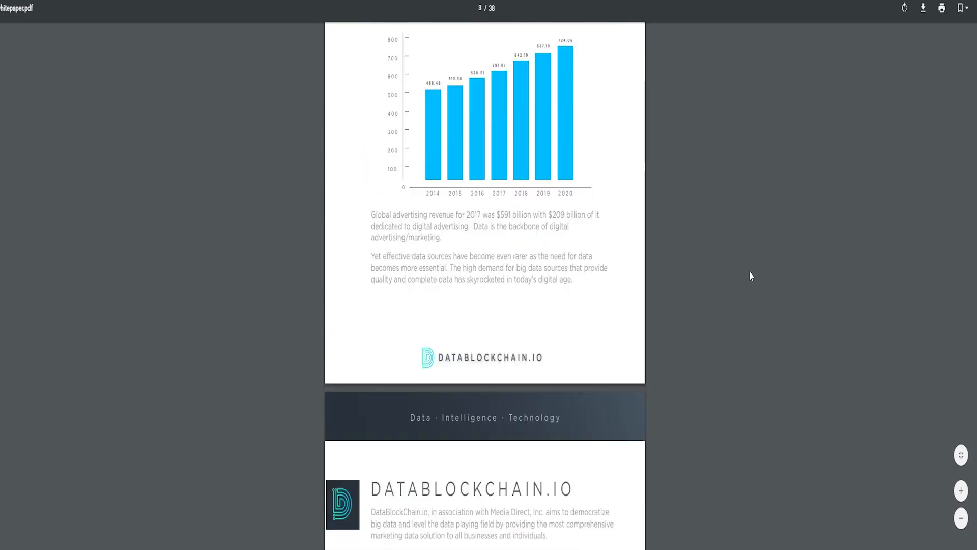
pyautogui.scroll(-3)
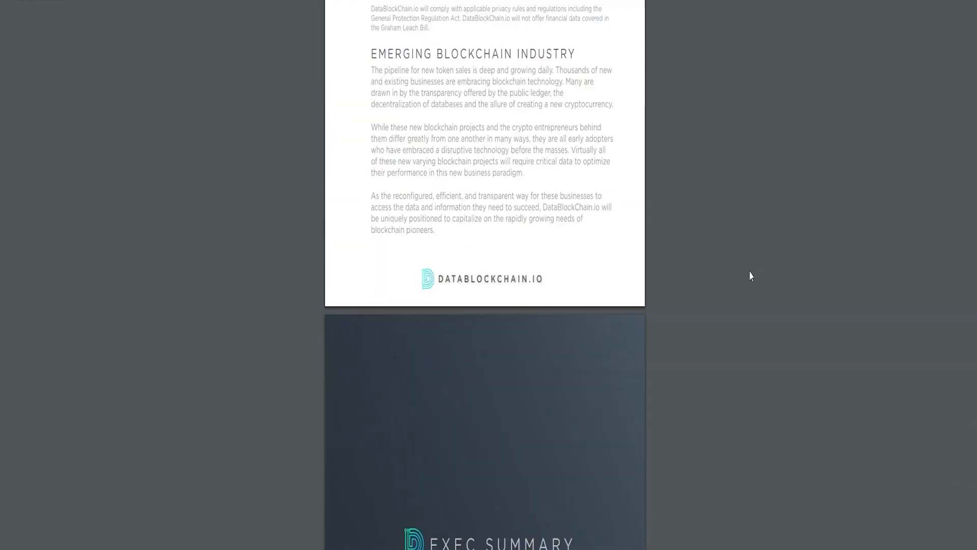
pyautogui.scroll(-3)
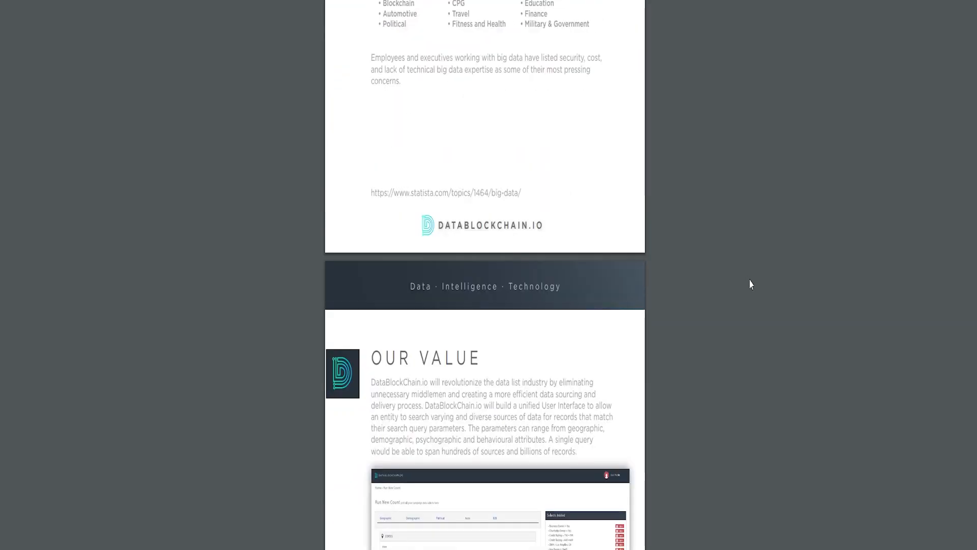
pyautogui.scroll(-3)
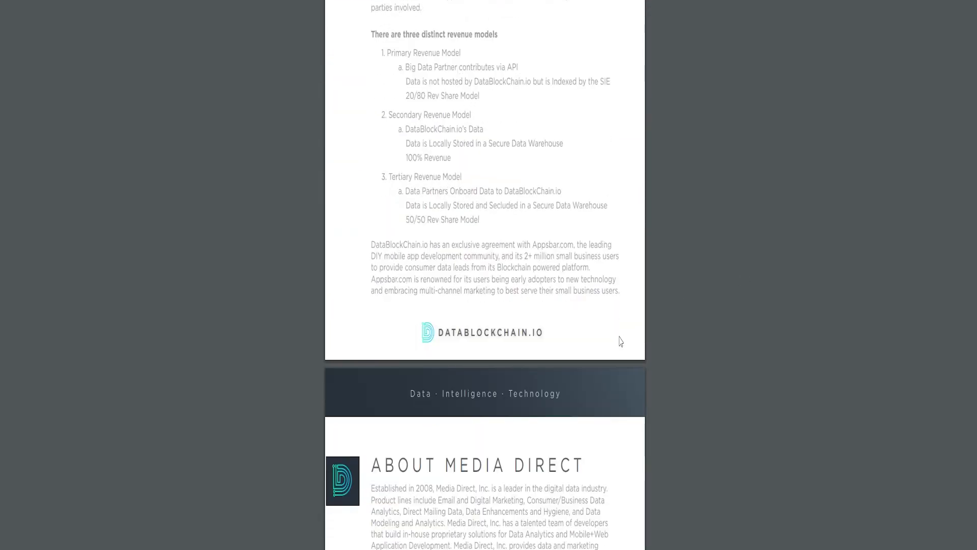
# Continue through the white paper pages down to the team profiles.
pyautogui.scroll(-3)
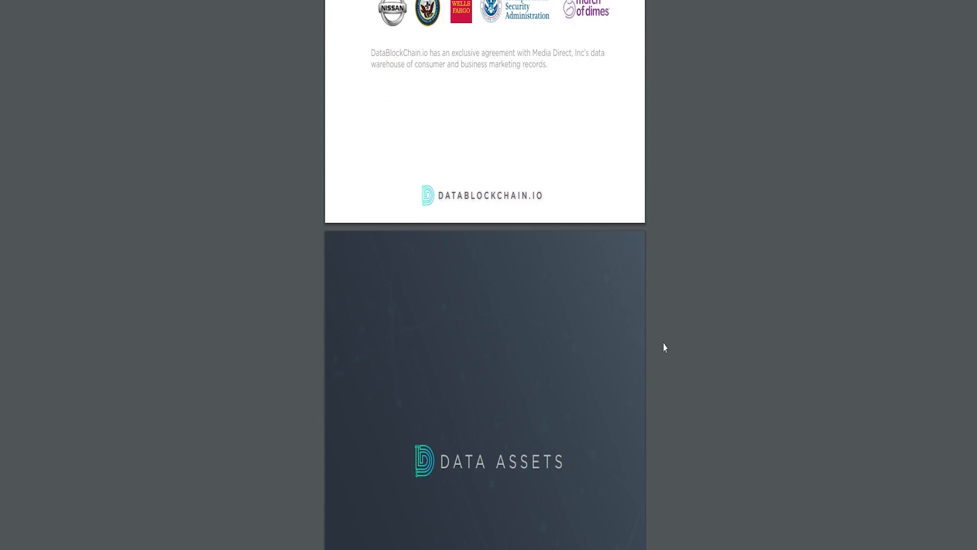
pyautogui.scroll(-3)
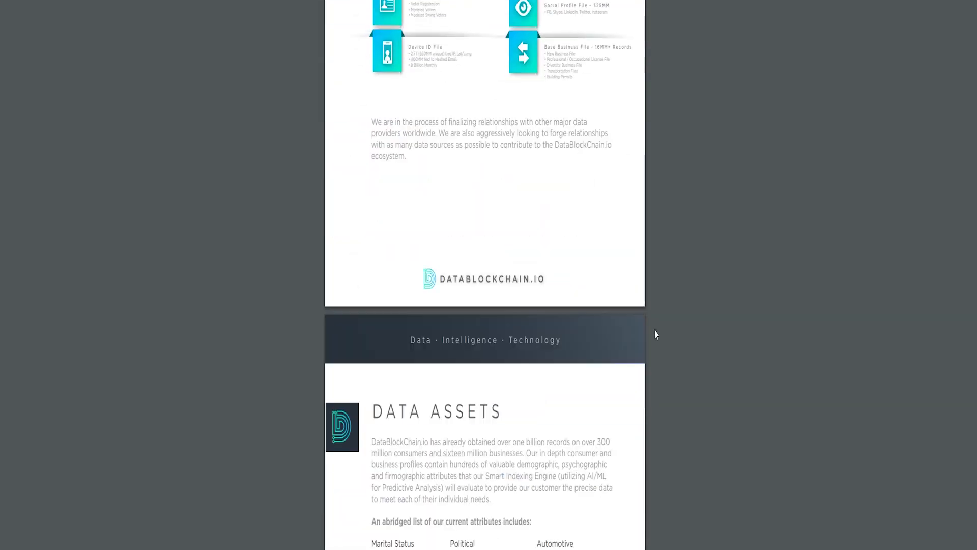
pyautogui.scroll(-3)
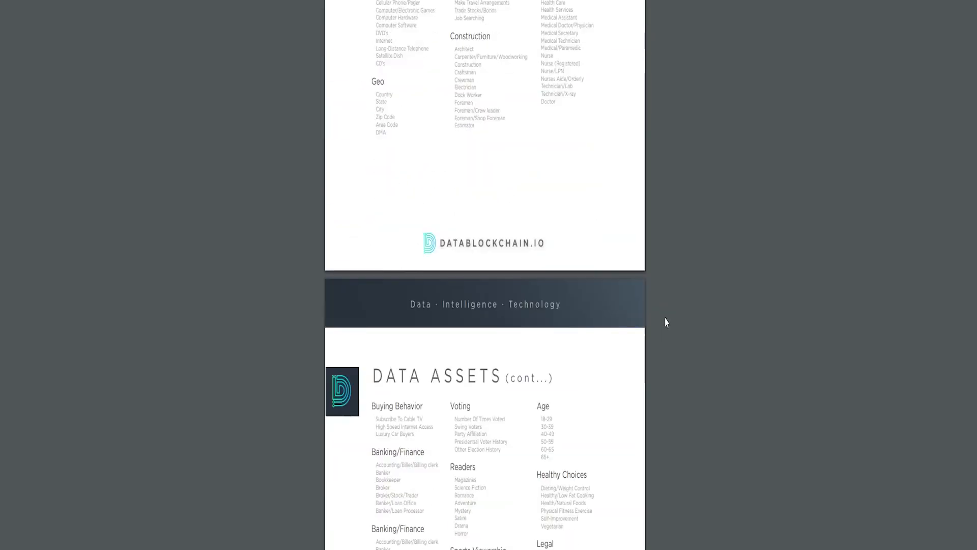
pyautogui.scroll(-3)
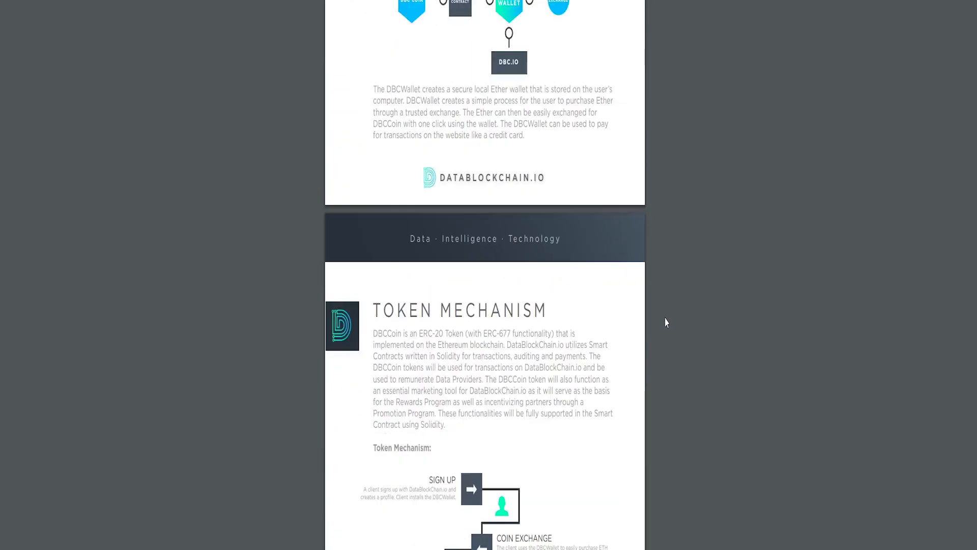
pyautogui.scroll(-3)
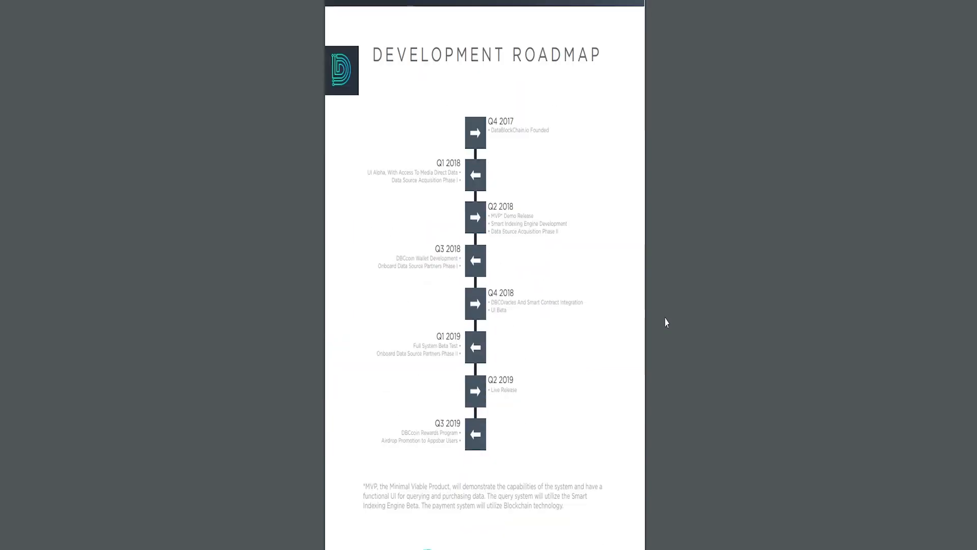
pyautogui.scroll(-3)
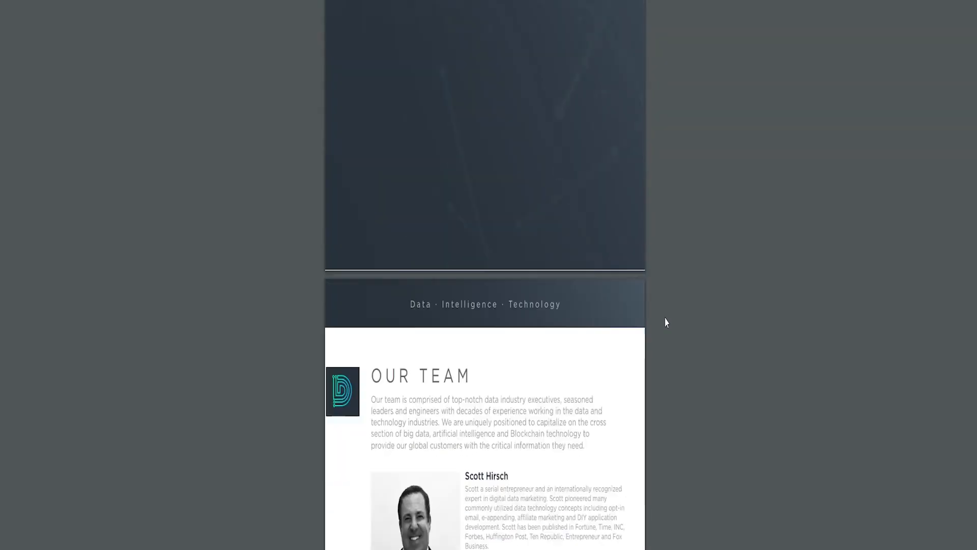
pyautogui.scroll(-3)
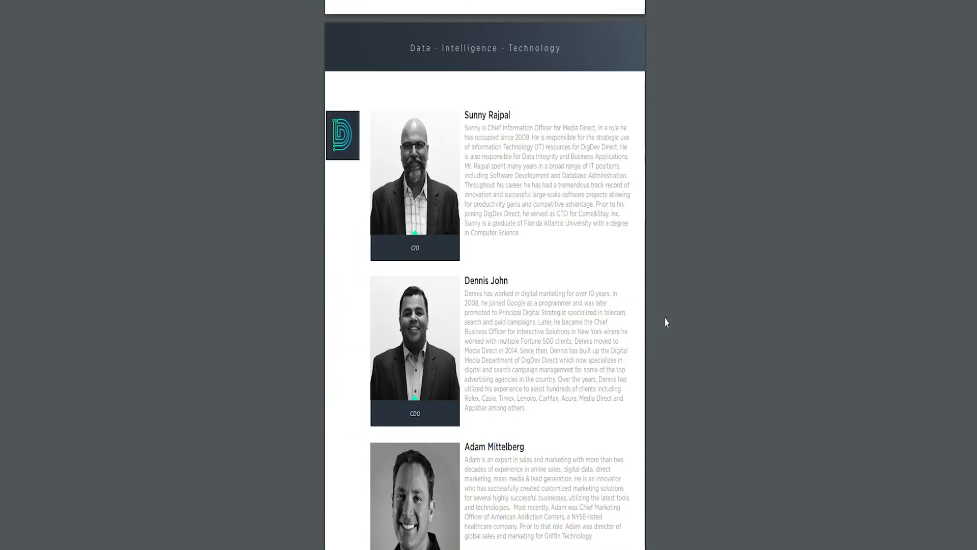
pyautogui.scroll(-3)
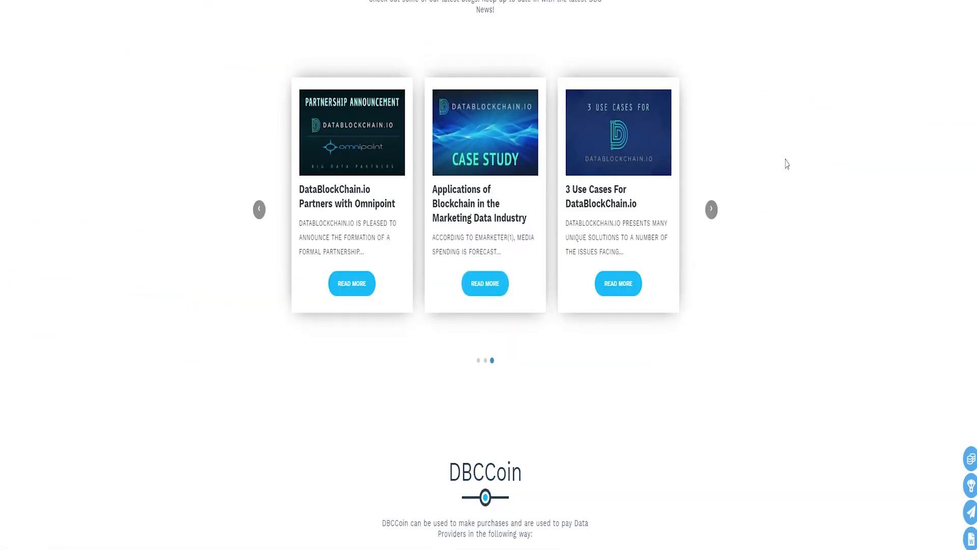
# Advance the blog carousel to the next posts, including the Official MVP Release Announcement.
pyautogui.click(710, 209)
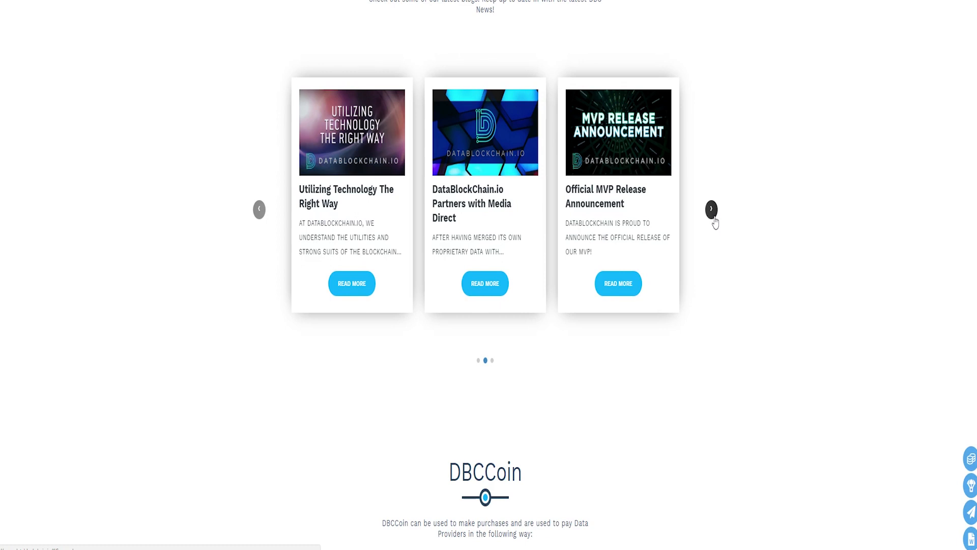
# Scroll through Our Team, Our Advisors and the Token Distribution table down to the footer.
pyautogui.scroll(-3)
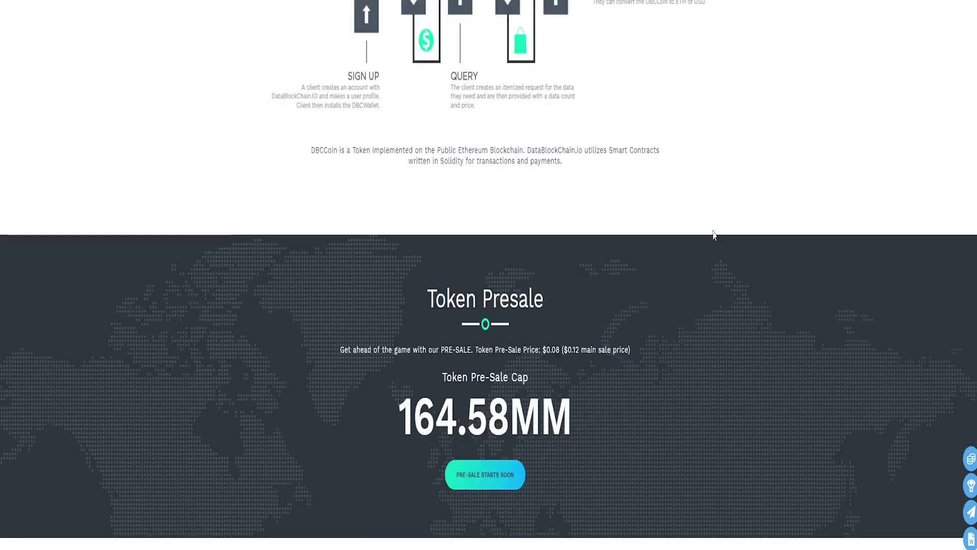
pyautogui.scroll(-3)
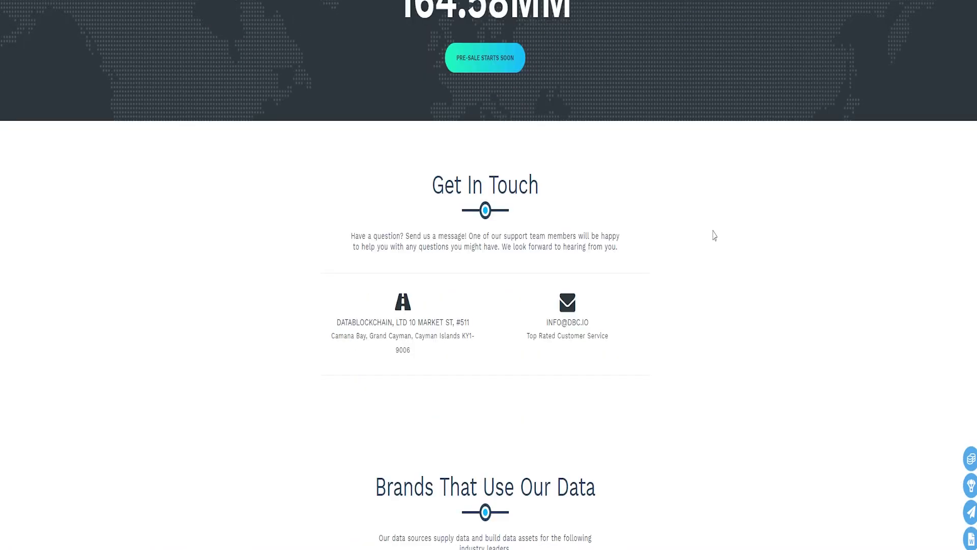
pyautogui.scroll(-3)
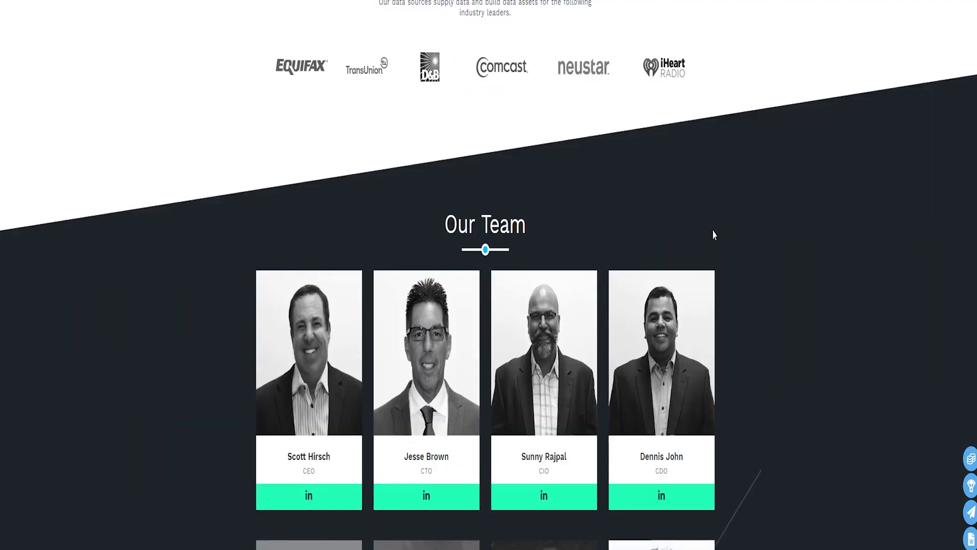
pyautogui.scroll(-3)
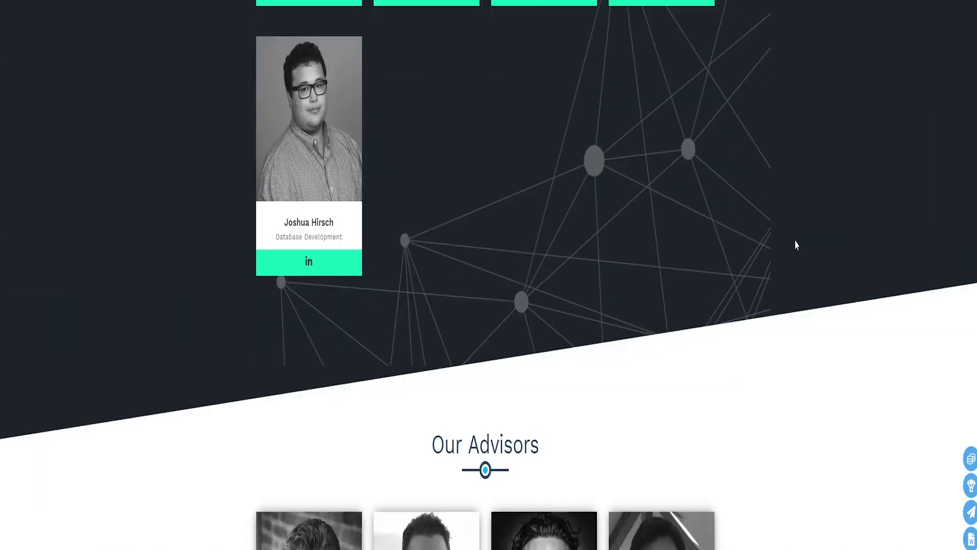
pyautogui.scroll(-3)
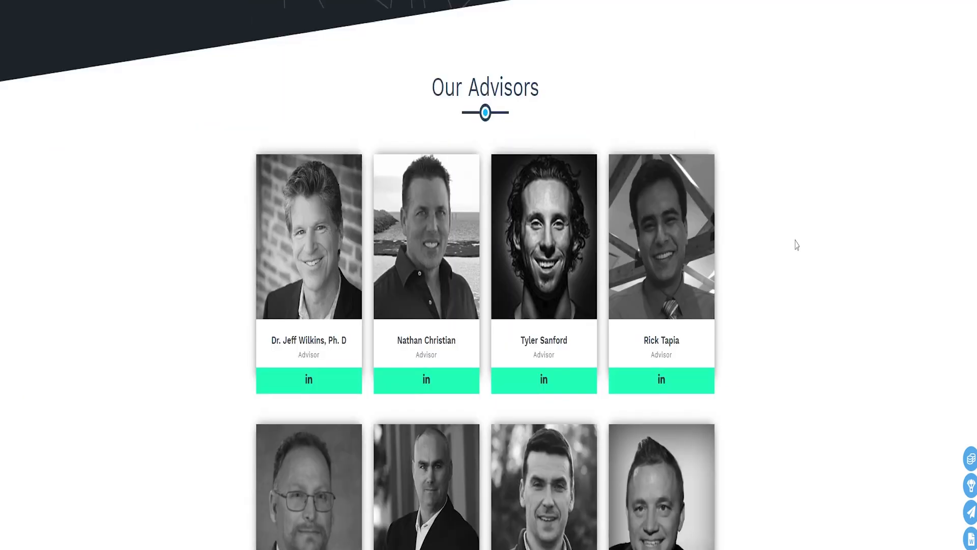
pyautogui.scroll(-3)
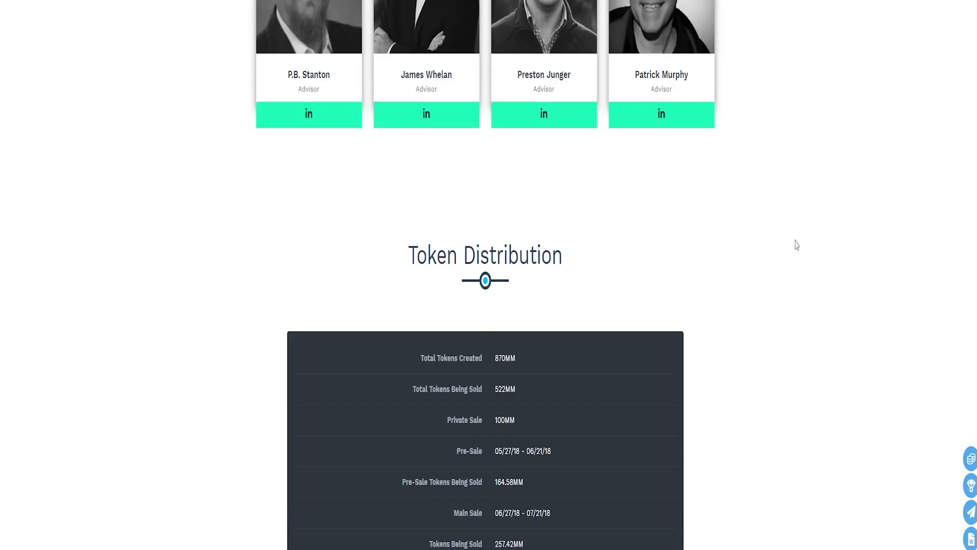
pyautogui.scroll(-3)
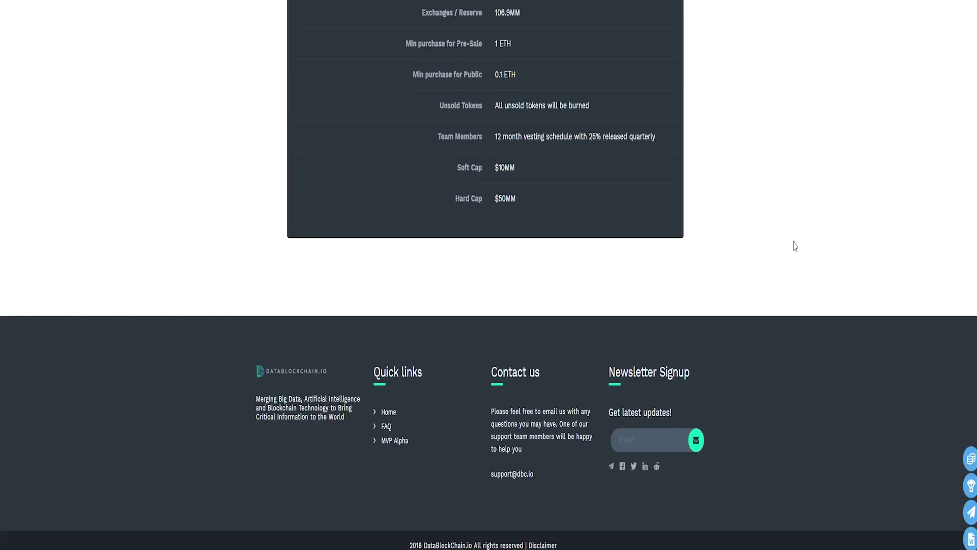
pyautogui.scroll(-3)
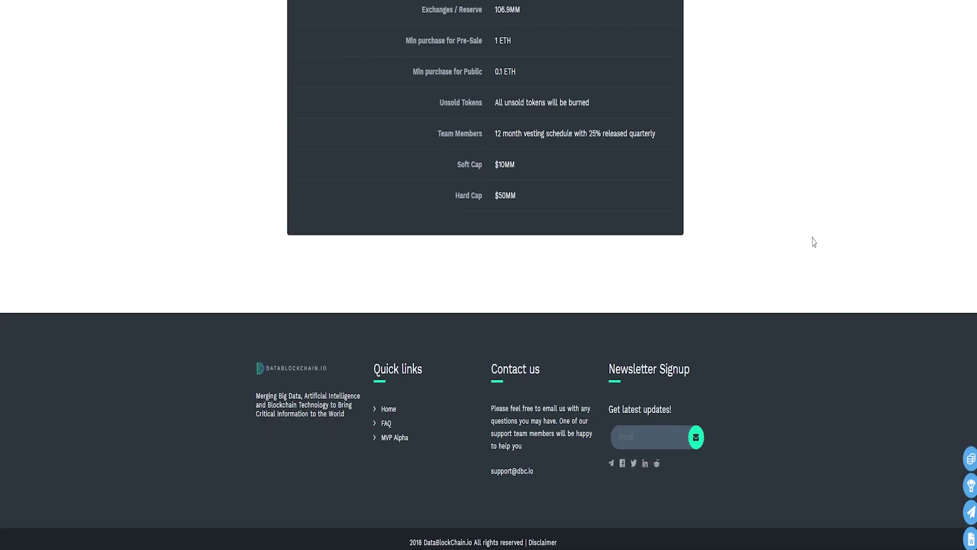
pyautogui.scroll(3)
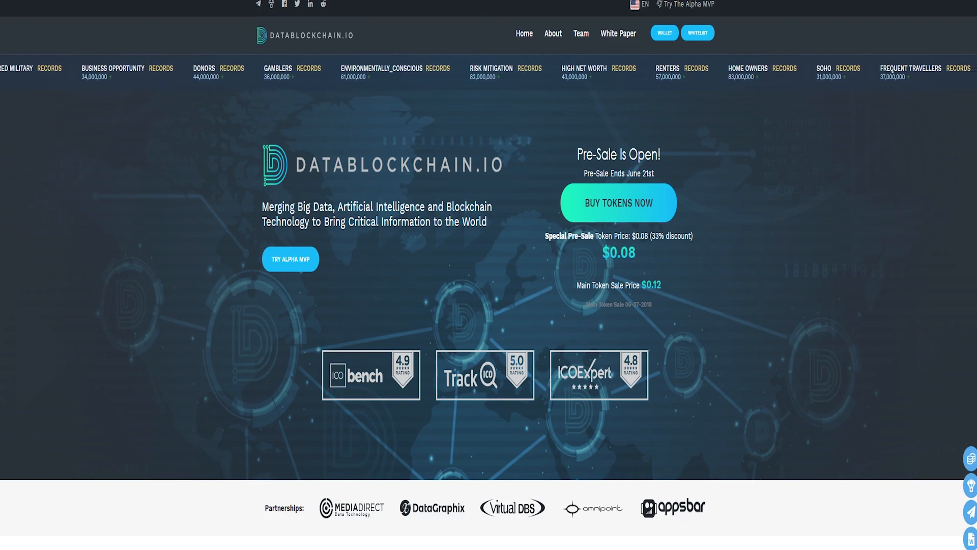
# From the top of the homepage, scroll back down to the welcome video and tutorial thumbnails.
pyautogui.scroll(-3)
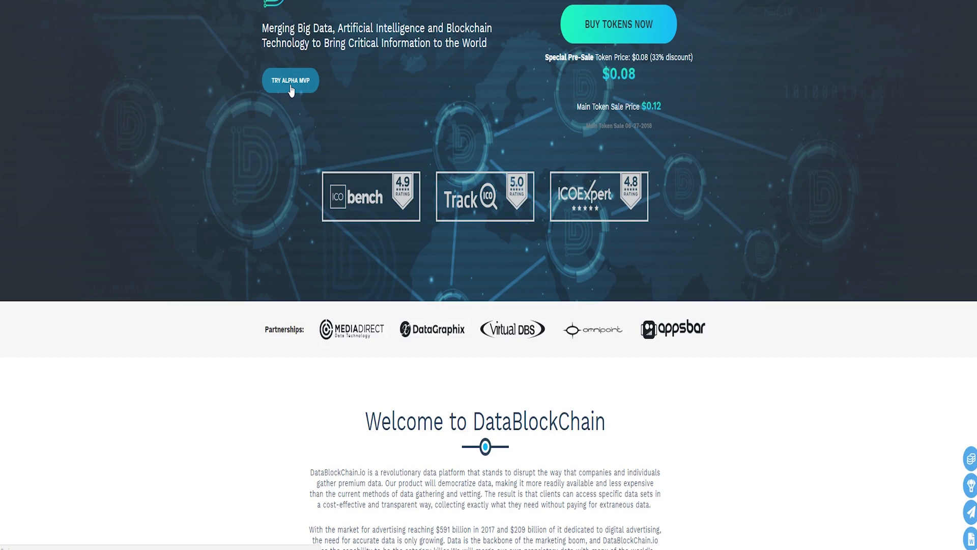
pyautogui.scroll(-3)
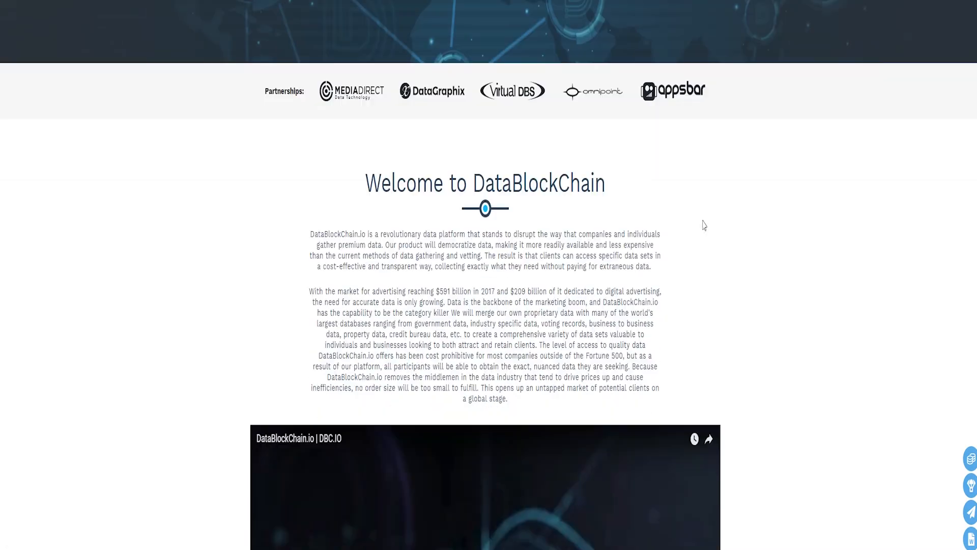
pyautogui.scroll(-3)
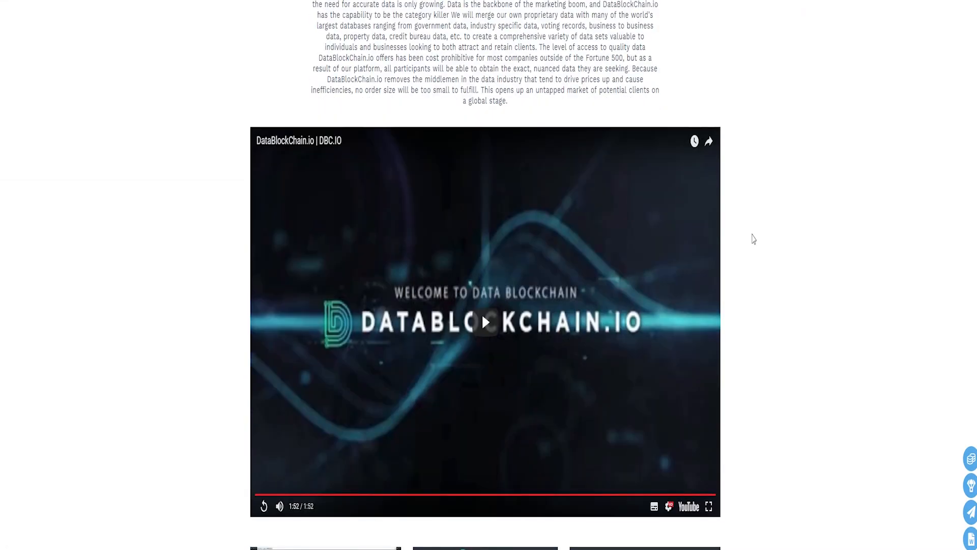
pyautogui.scroll(-3)
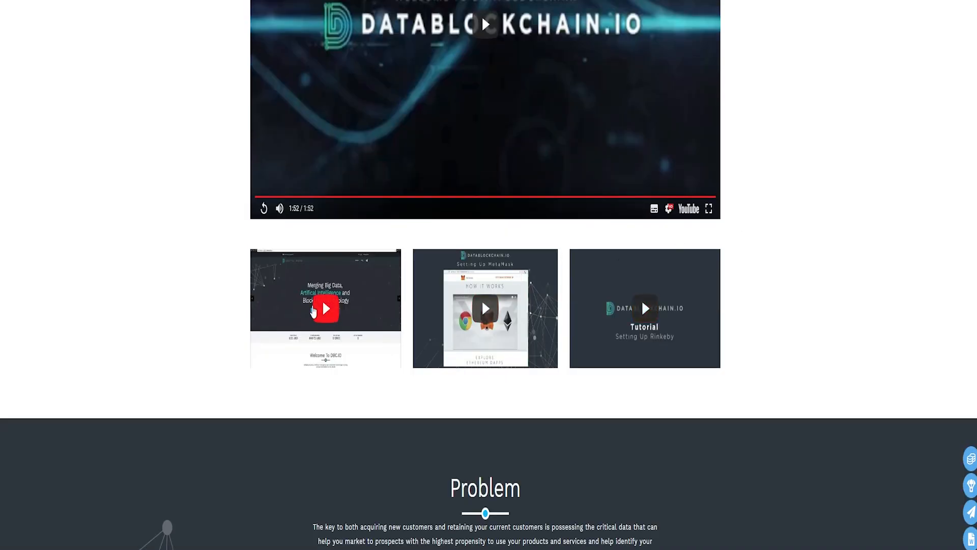
# Play the first tutorial video full screen through to the alpha sign-up form.
pyautogui.click(325, 307)
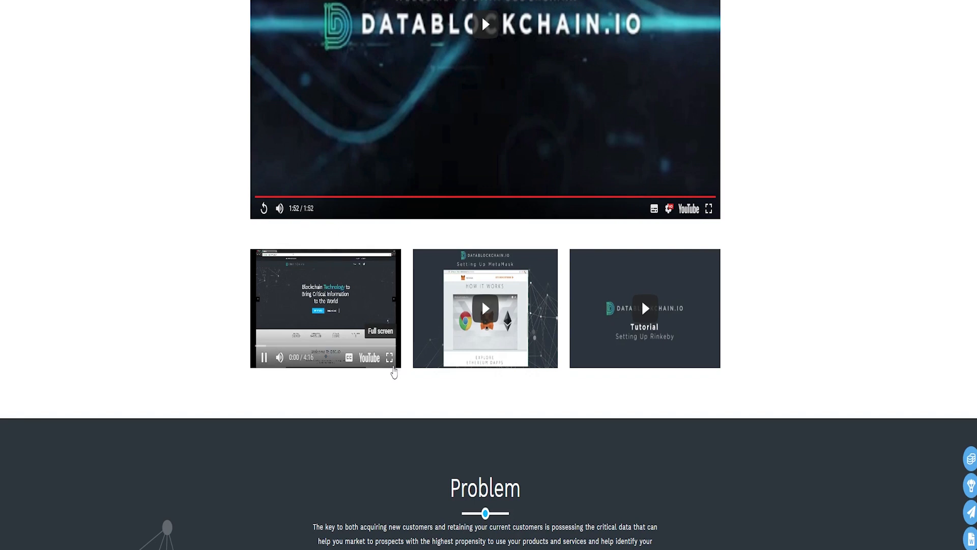
pyautogui.click(263, 357)
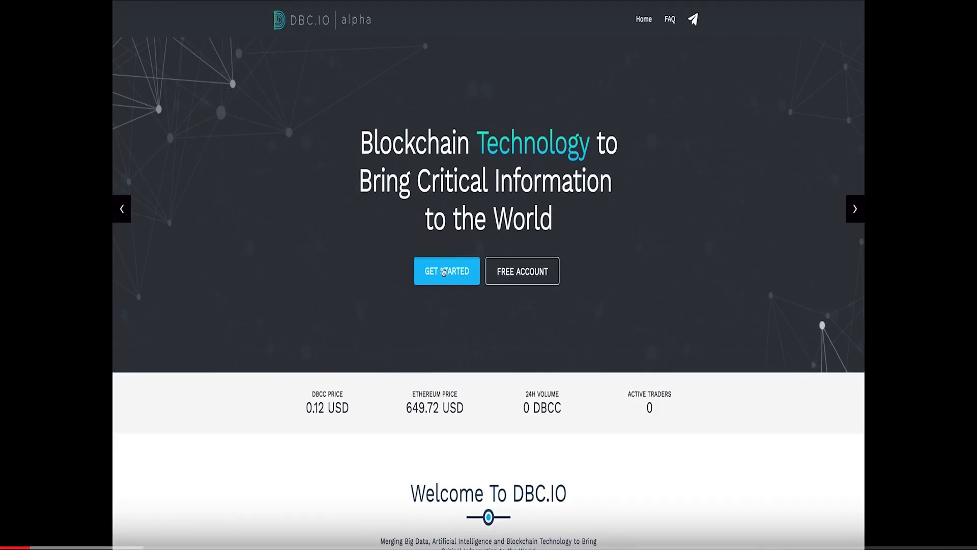
pyautogui.click(445, 271)
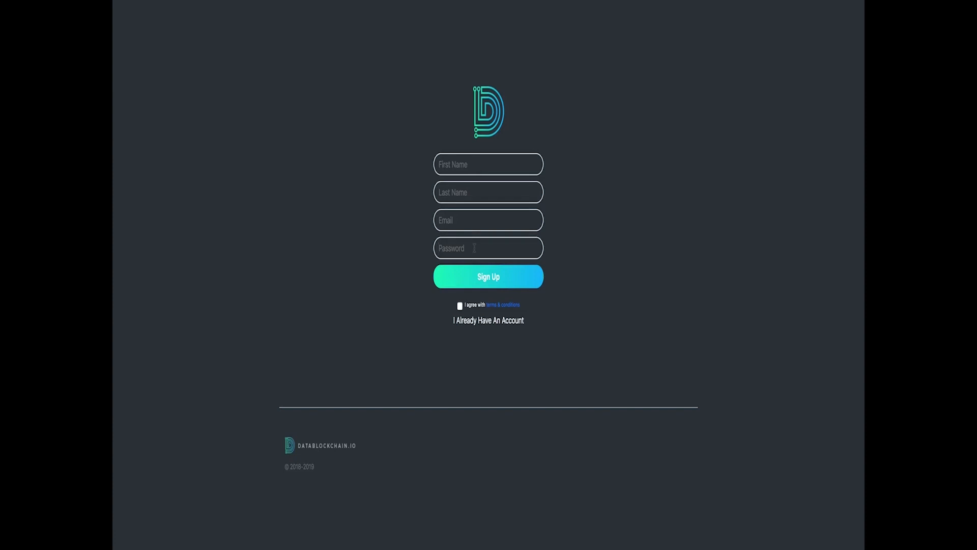
pyautogui.click(460, 304)
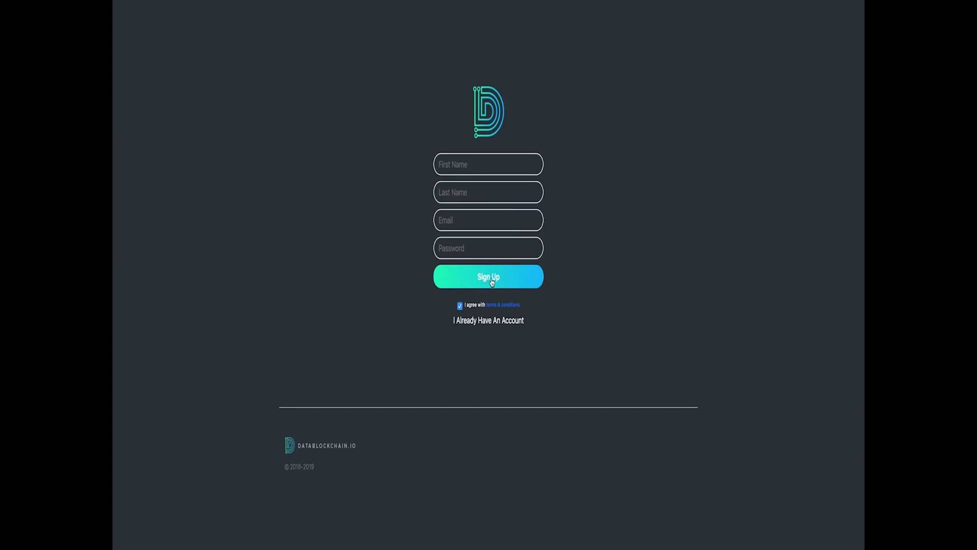
pyautogui.moveTo(487, 321)
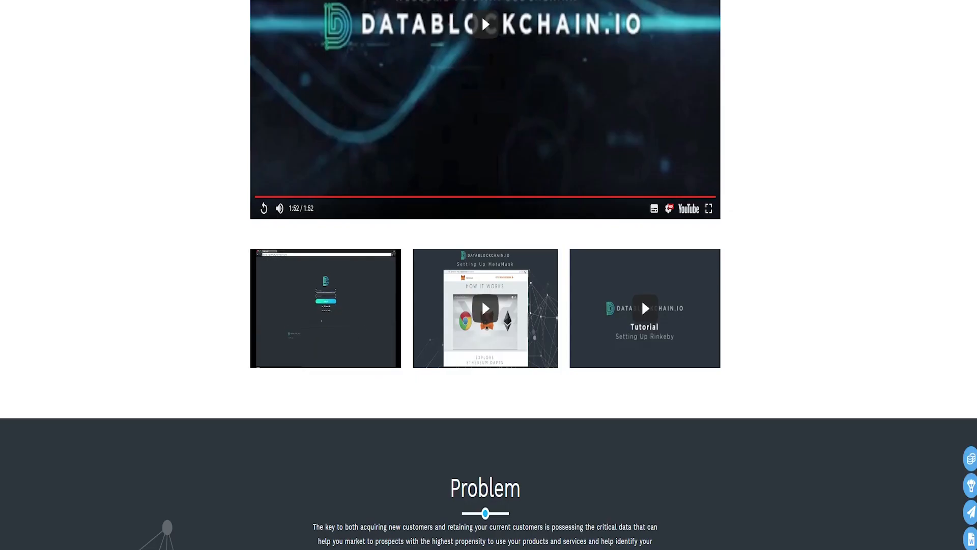
# Scroll past Problem, Solution, Documents and Popular Data Assets to the Blogs carousel.
pyautogui.scroll(-3)
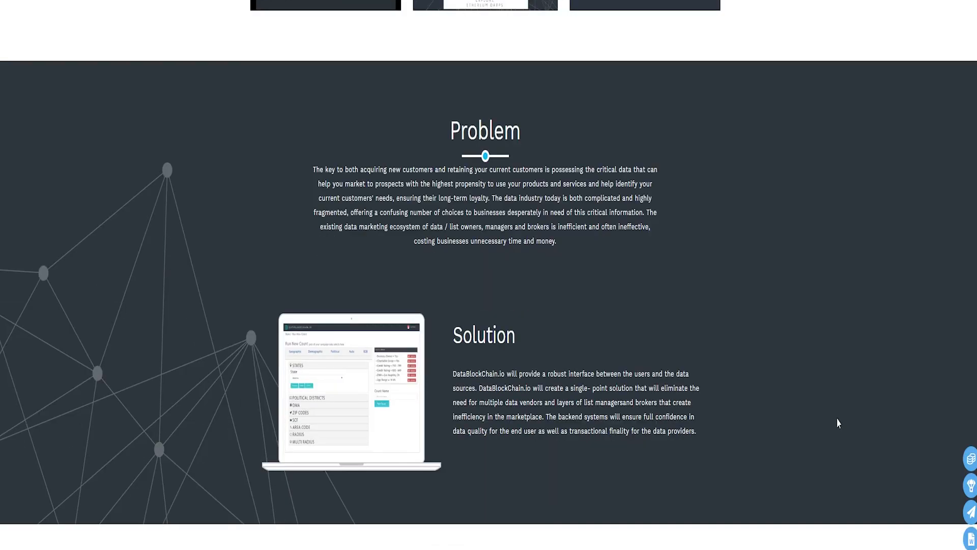
pyautogui.scroll(-3)
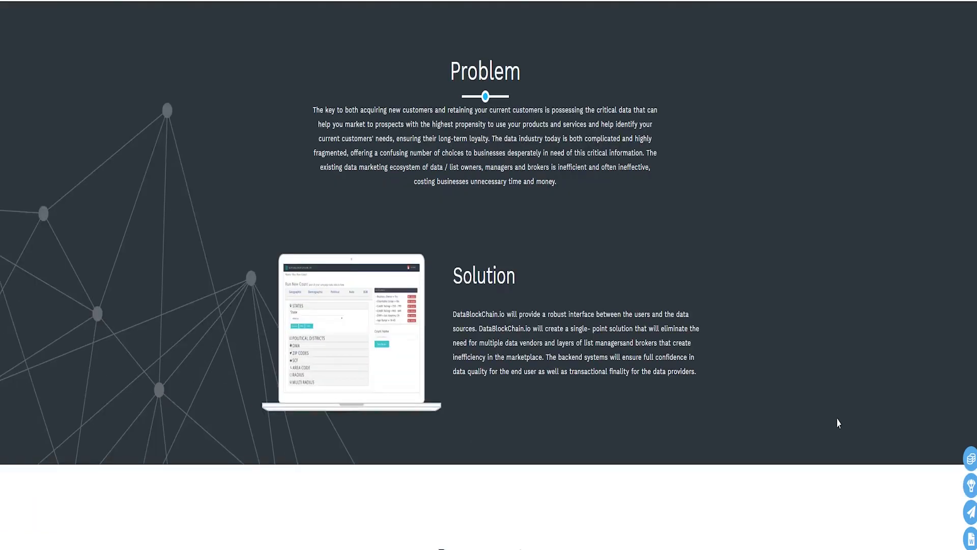
pyautogui.scroll(-3)
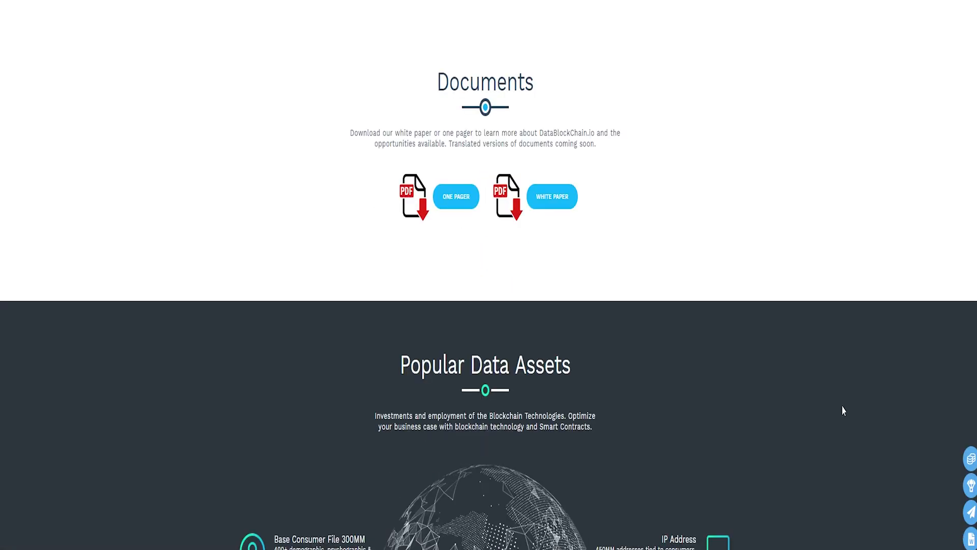
pyautogui.scroll(-3)
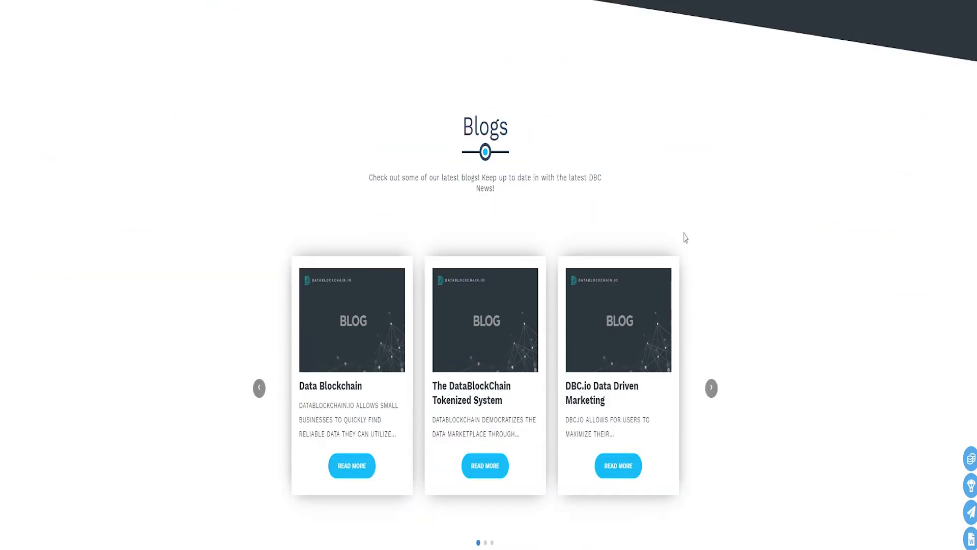
# Open the Data Blockchain blog post via its READ MORE card.
pyautogui.scroll(-3)
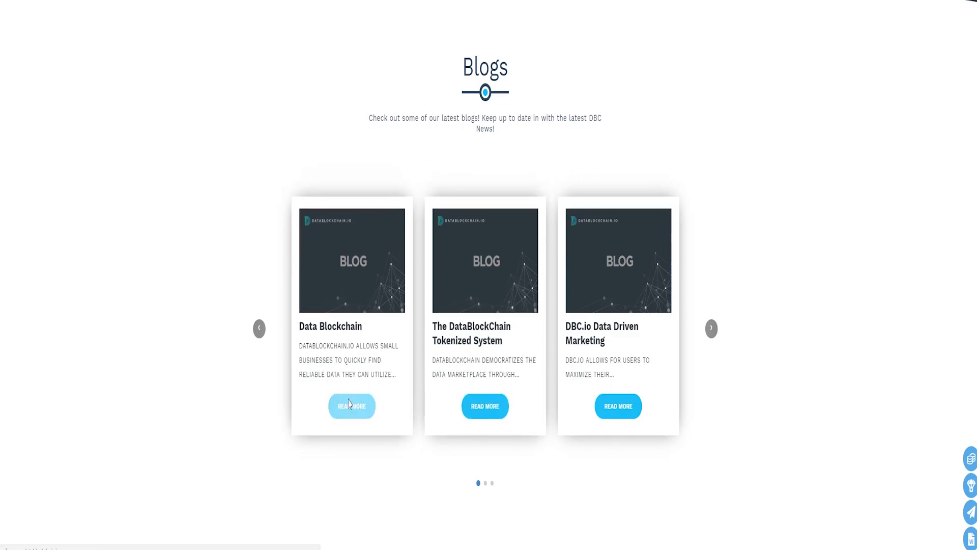
pyautogui.click(351, 406)
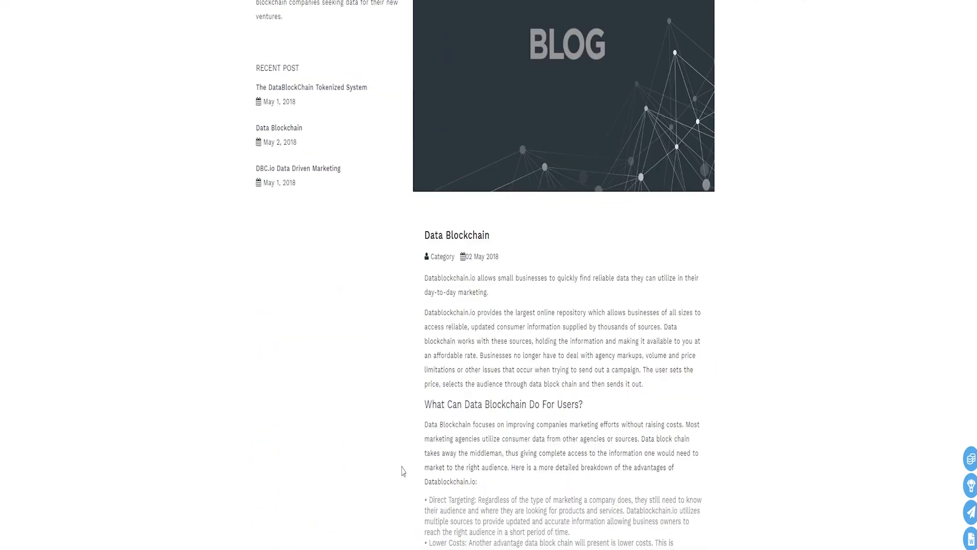
pyautogui.scroll(-3)
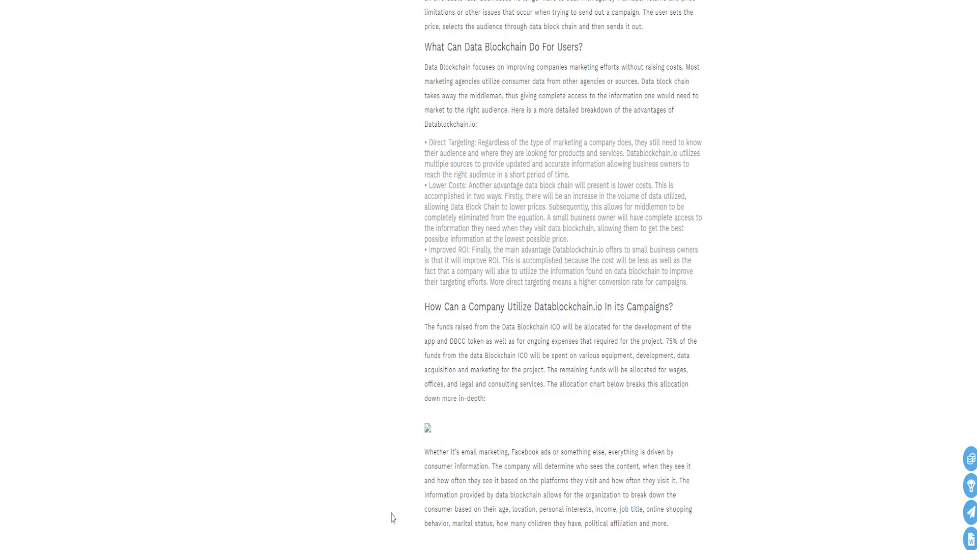
pyautogui.scroll(-3)
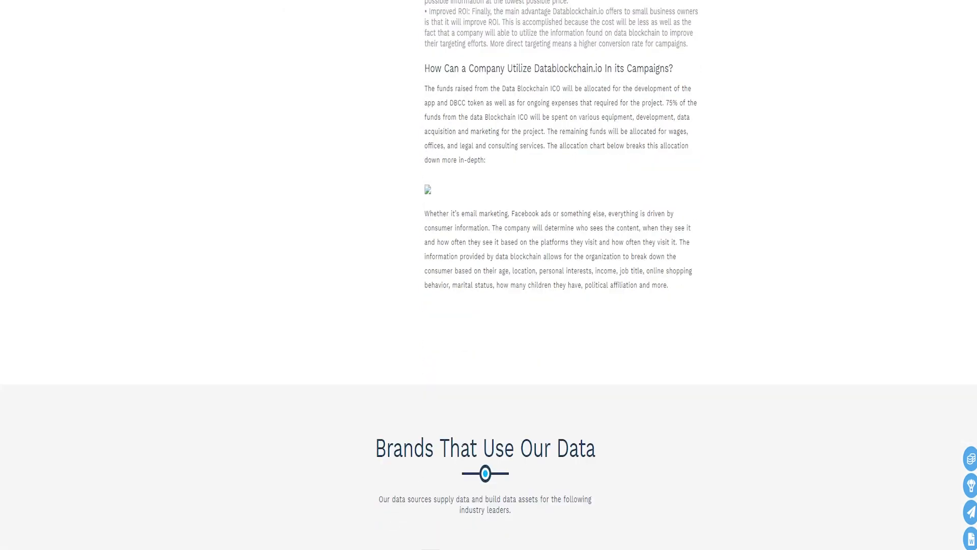
pyautogui.scroll(3)
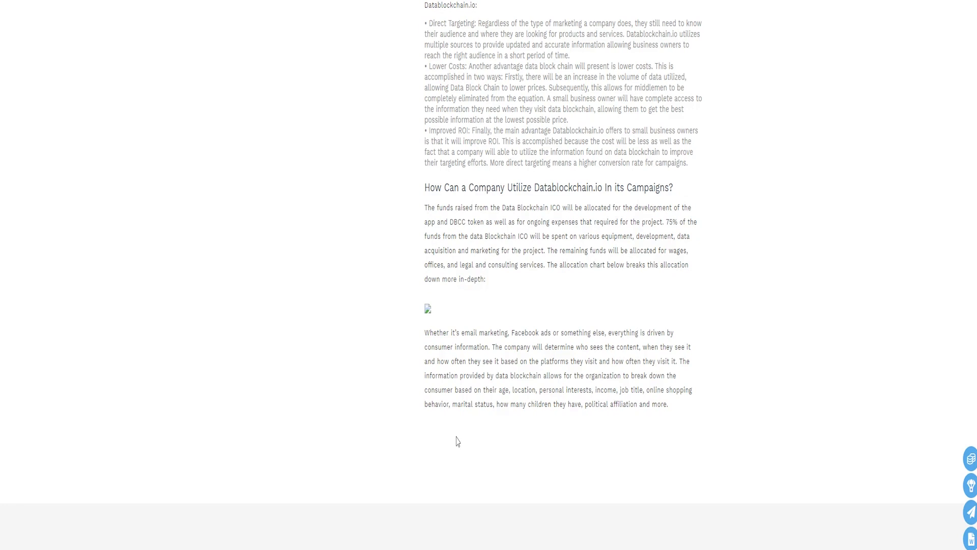
pyautogui.scroll(3)
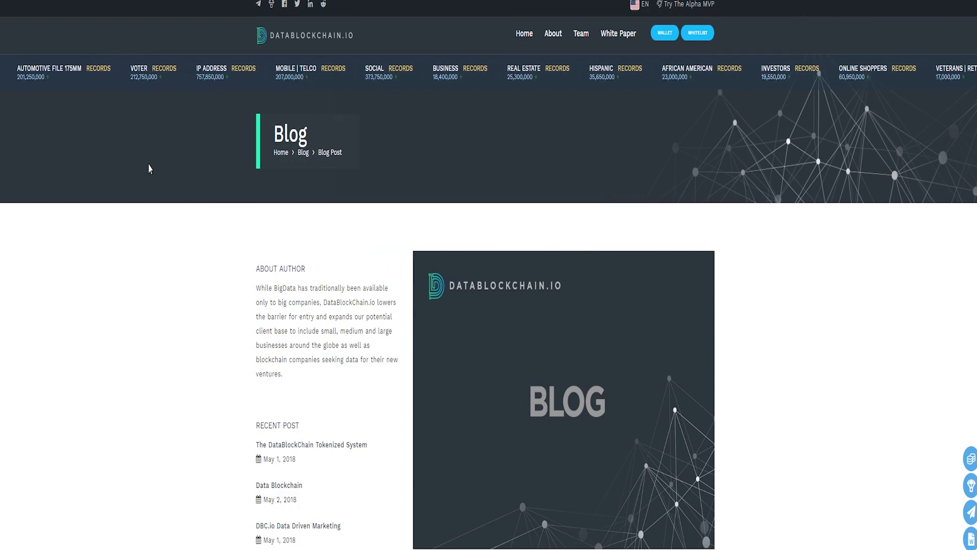
pyautogui.scroll(-3)
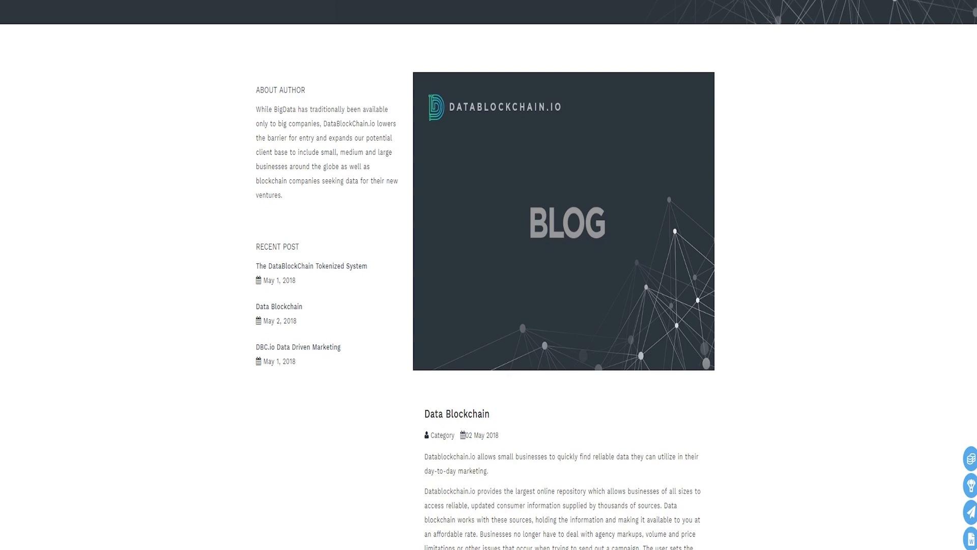